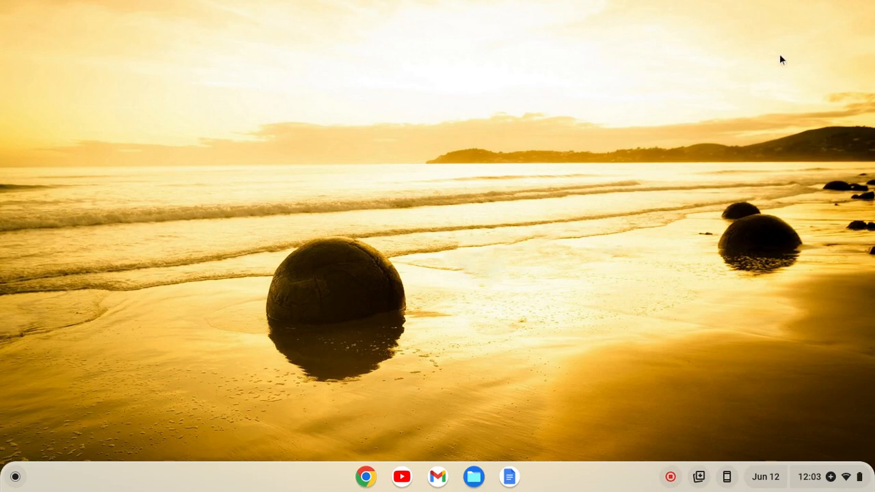
{"action": "mouse_move", "coordinate": [30, 459]}
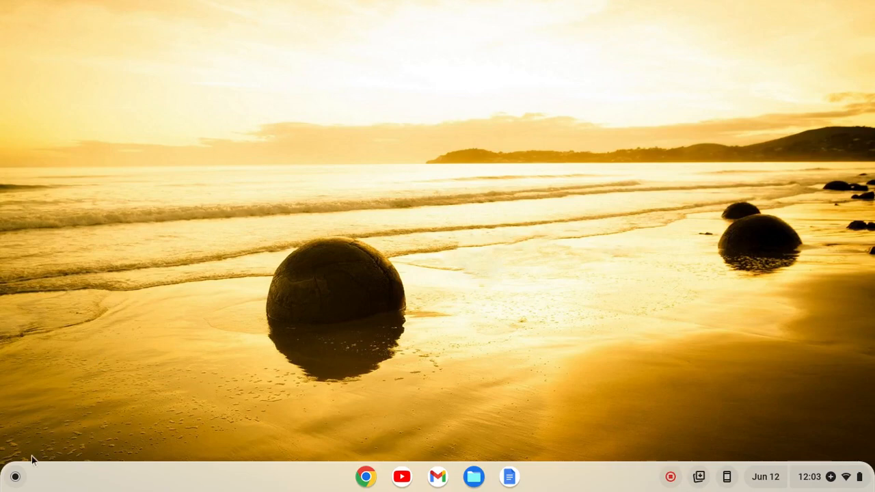
{"action": "mouse_move", "coordinate": [19, 472]}
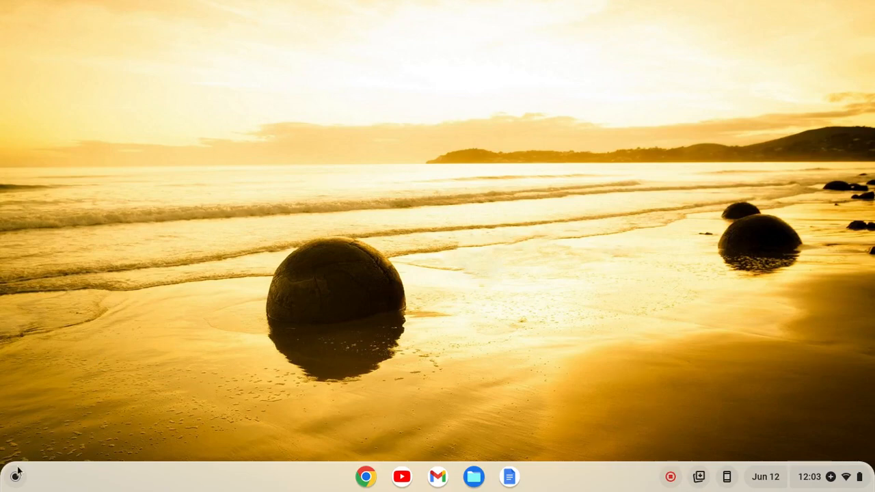
- Reach the Developers section of ChromeOS Settings from the launcher
{"action": "left_click", "coordinate": [17, 476]}
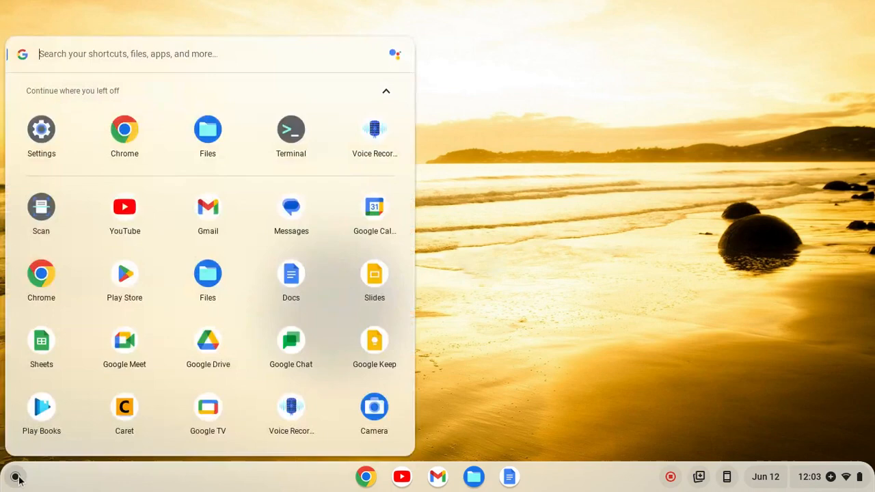
{"action": "mouse_move", "coordinate": [54, 199]}
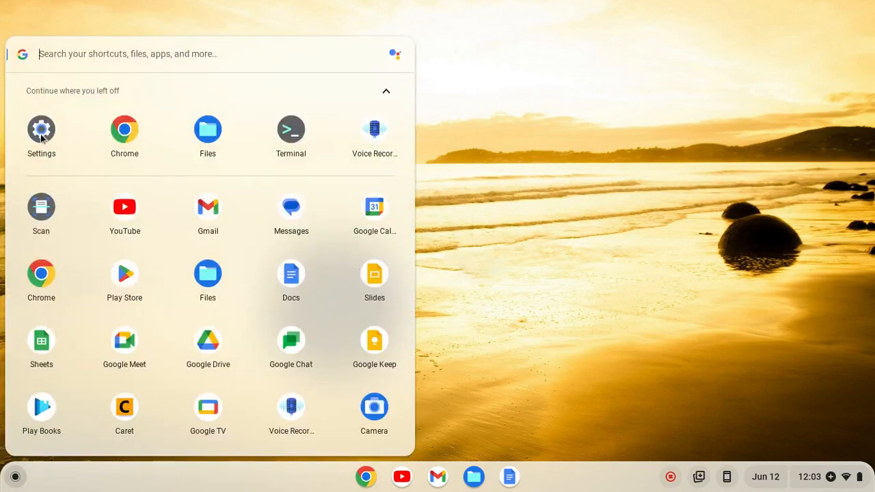
{"action": "left_click", "coordinate": [41, 128]}
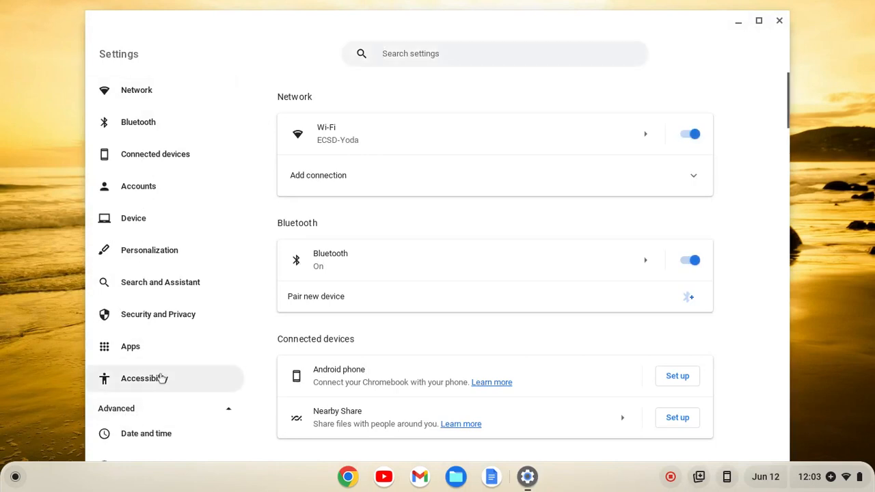
{"action": "scroll", "scroll_direction": "down", "scroll_amount": 3}
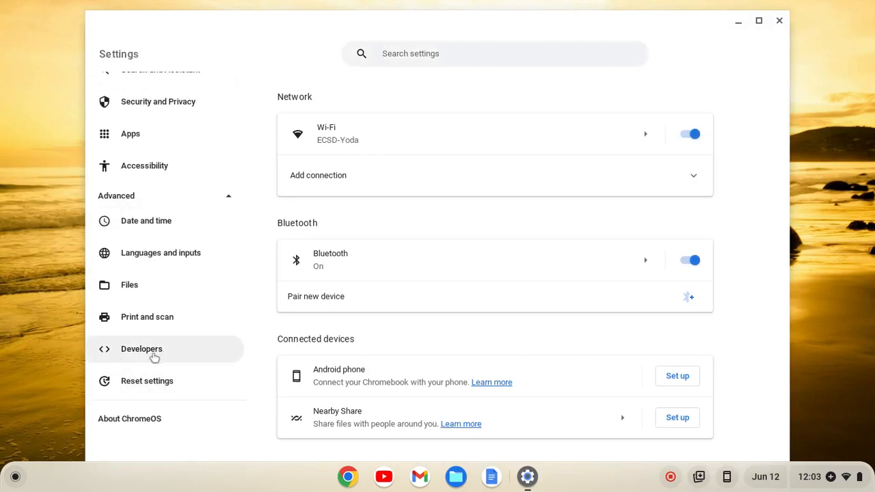
{"action": "left_click", "coordinate": [142, 348]}
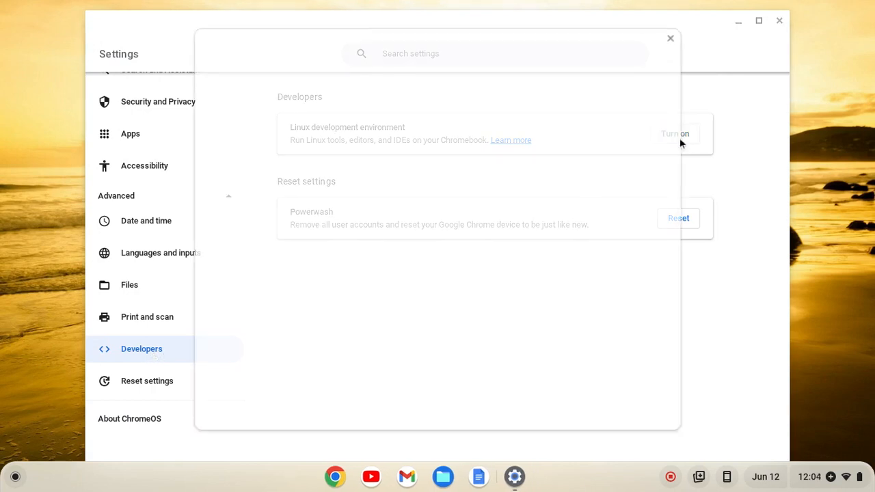
- Turn on the Linux development environment and continue through its setup
{"action": "left_click", "coordinate": [675, 134]}
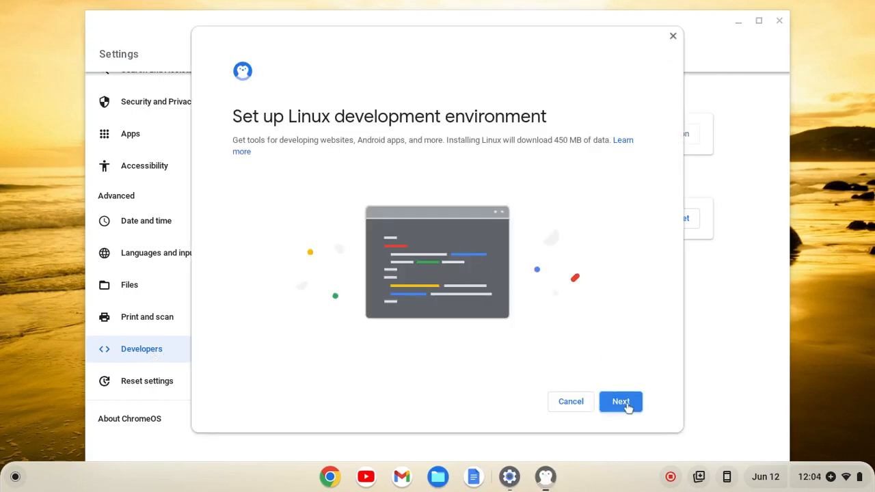
{"action": "left_click", "coordinate": [621, 402]}
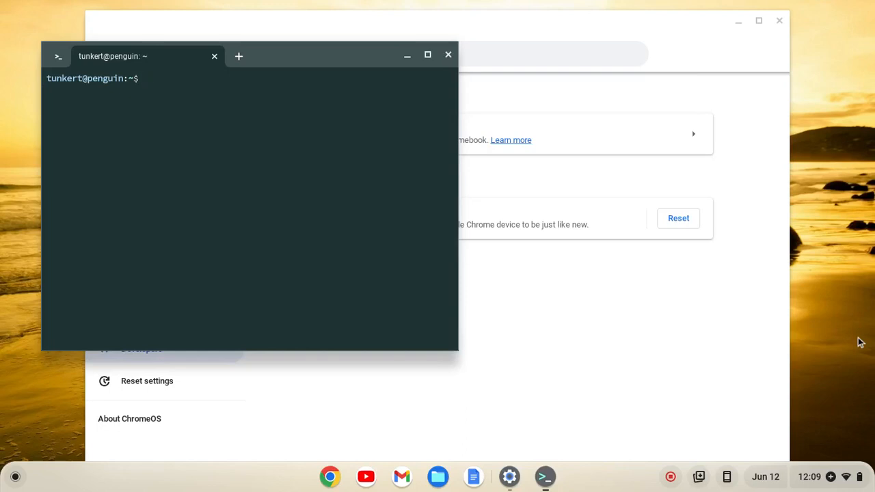
- Run sudo apt-get update && sudo apt-get dist-upgrade -y in the maximized terminal
{"action": "left_click", "coordinate": [427, 55]}
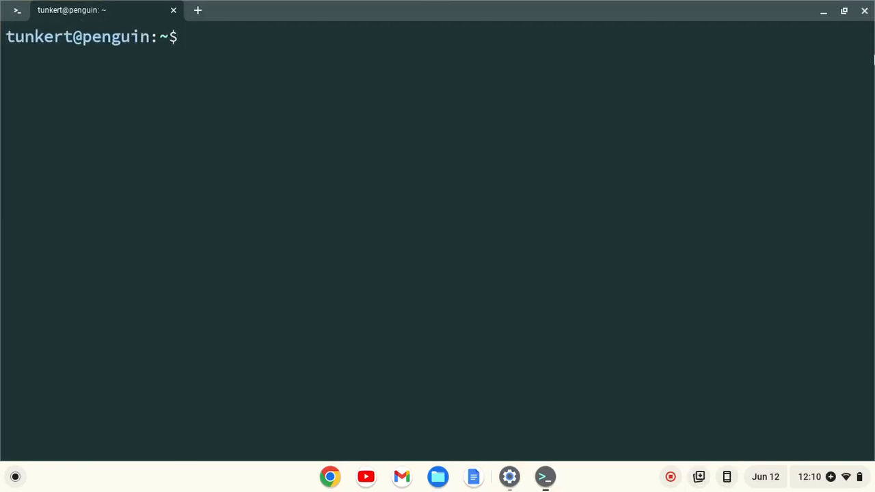
{"action": "type", "text": "s"}
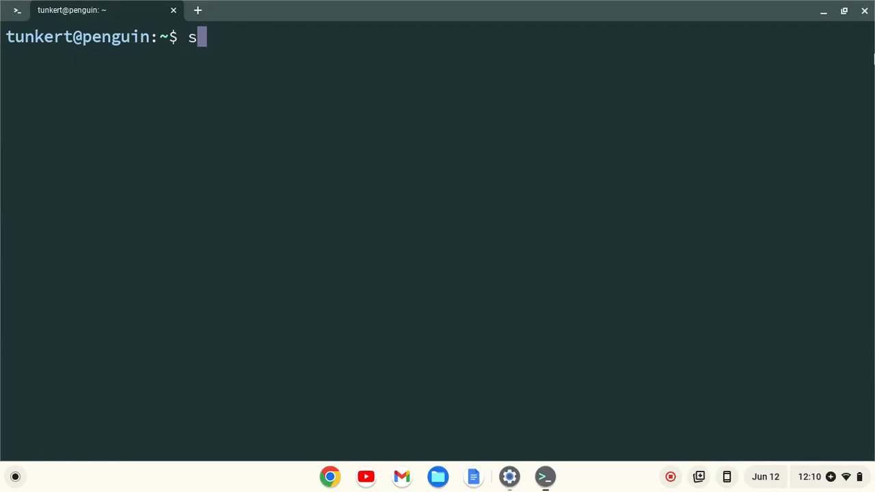
{"action": "type", "text": "udo apt-get"}
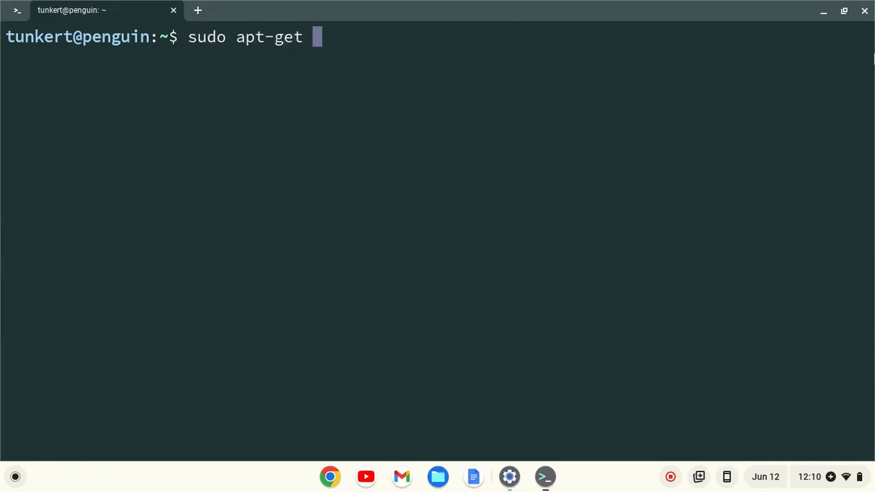
{"action": "type", "text": "update &&"}
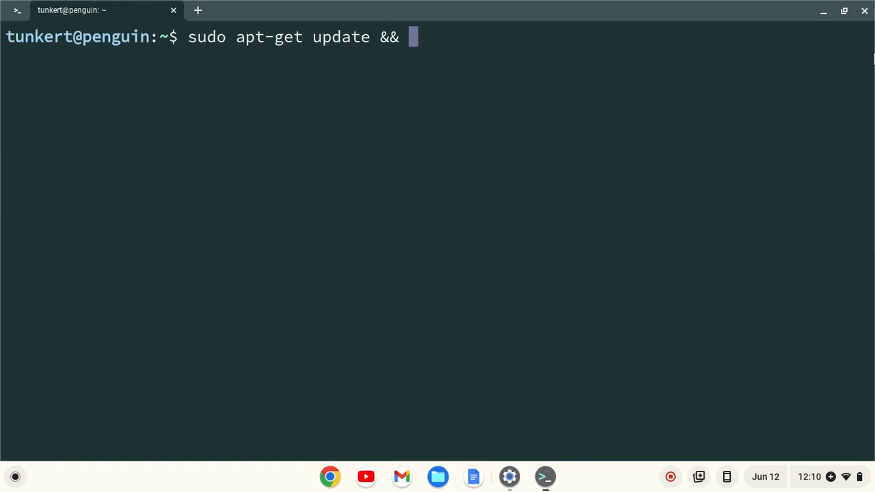
{"action": "type", "text": "sudo ap"}
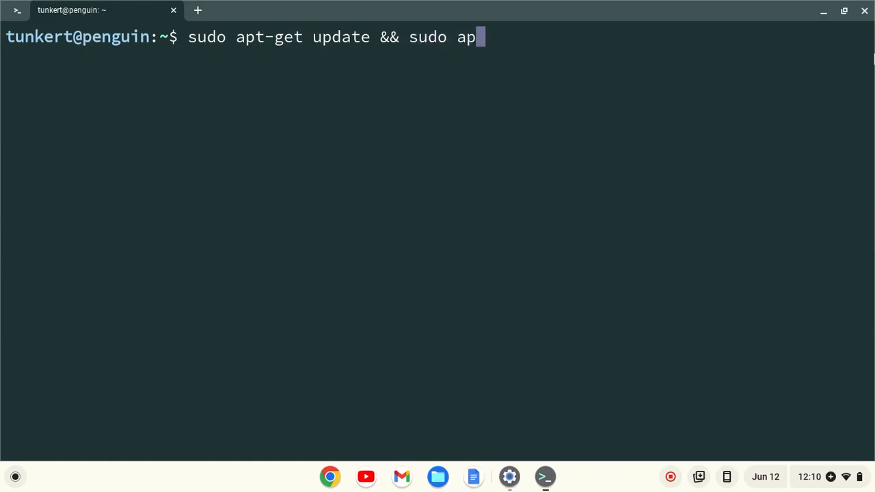
{"action": "type", "text": "t-get dist"}
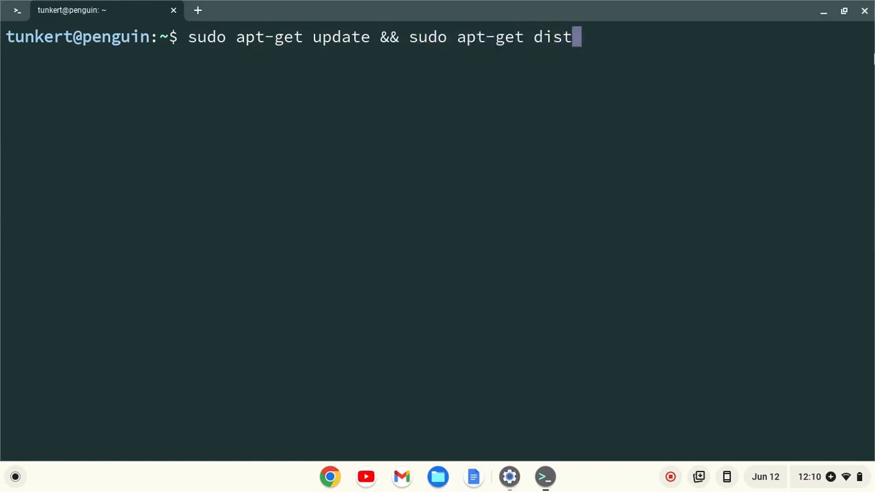
{"action": "type", "text": "-upg"}
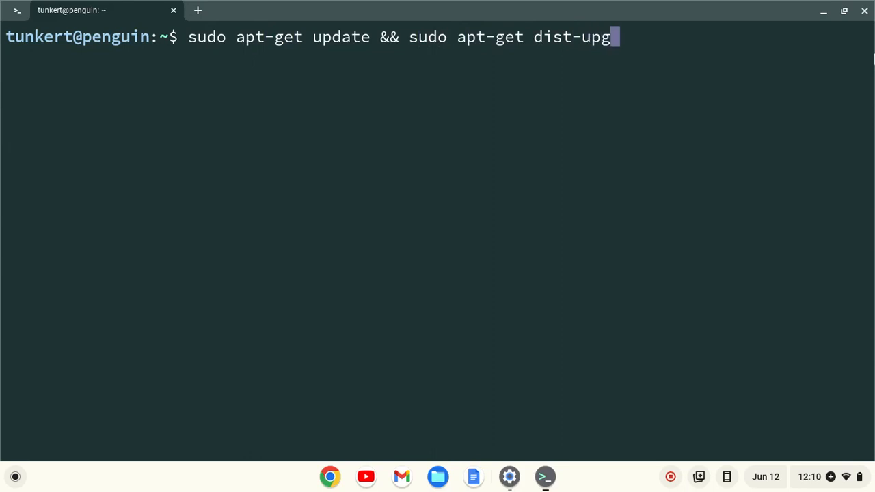
{"action": "type", "text": "rade -y"}
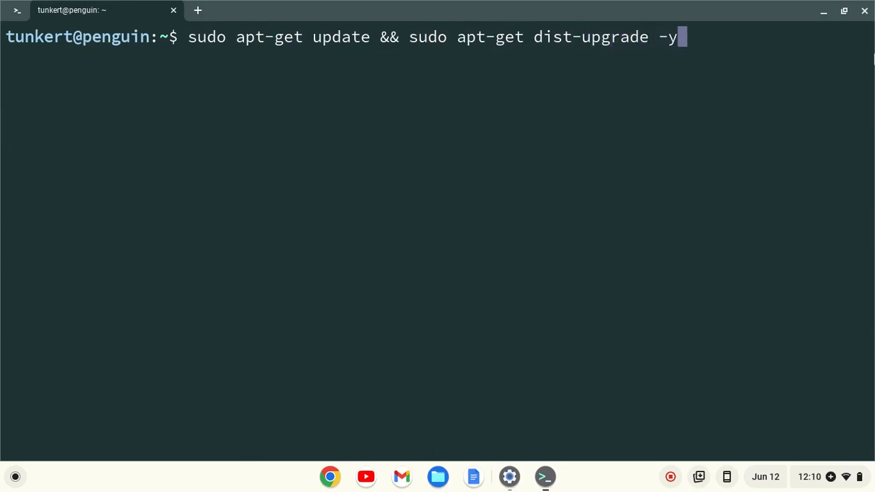
{"action": "key", "text": "Return"}
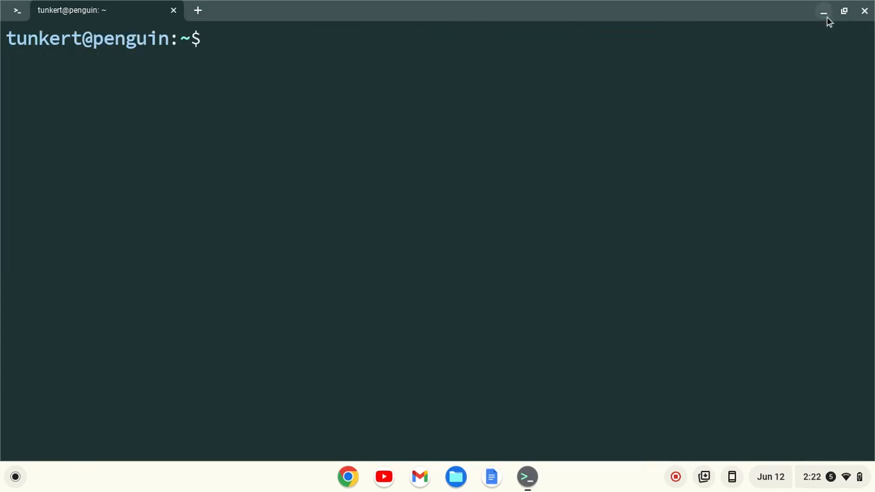
- Search Google in a new Chrome window for "dart .deb file"
{"action": "left_click", "coordinate": [824, 11]}
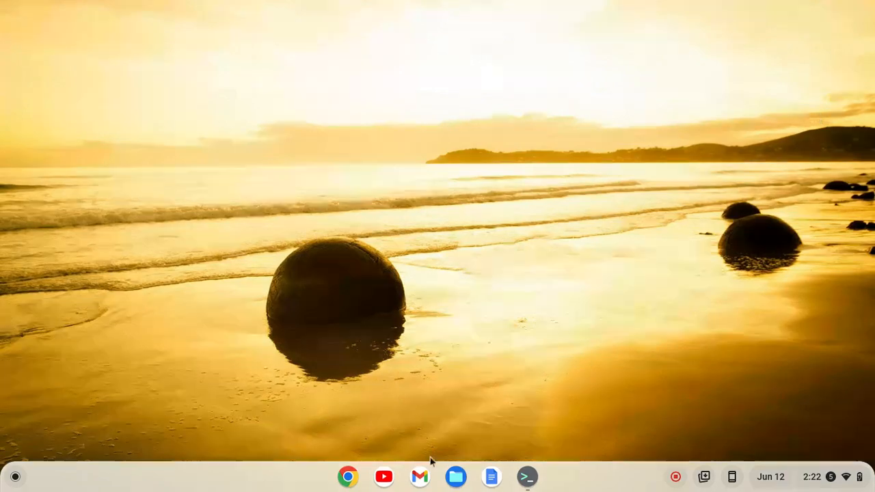
{"action": "left_click", "coordinate": [347, 476]}
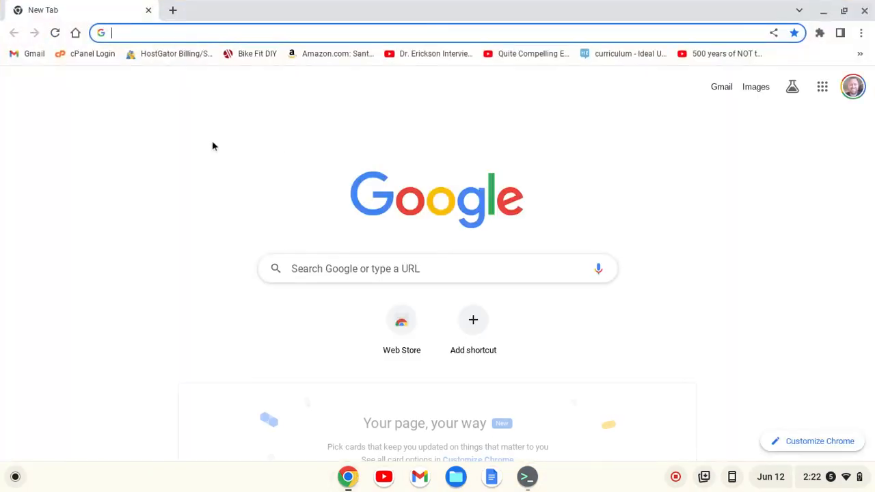
{"action": "type", "text": "dart .deb file"}
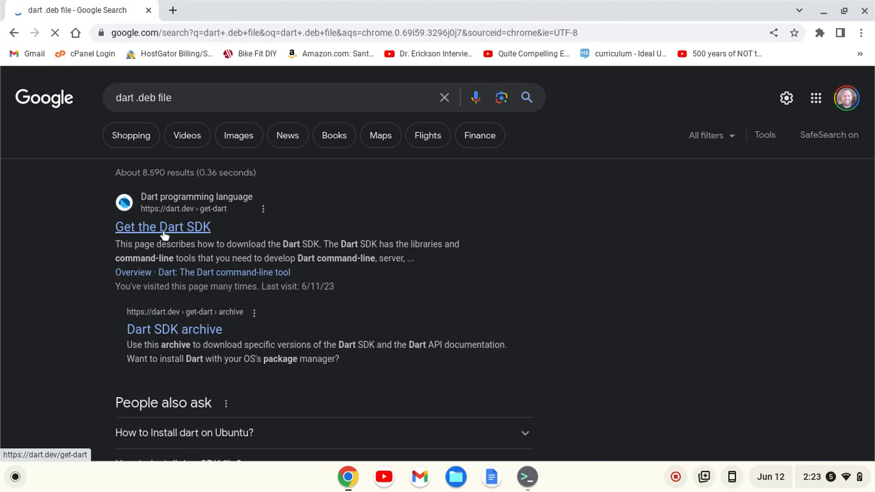
- From the Get the Dart SDK page's Linux instructions, download the Dart SDK Debian package
{"action": "left_click", "coordinate": [162, 227]}
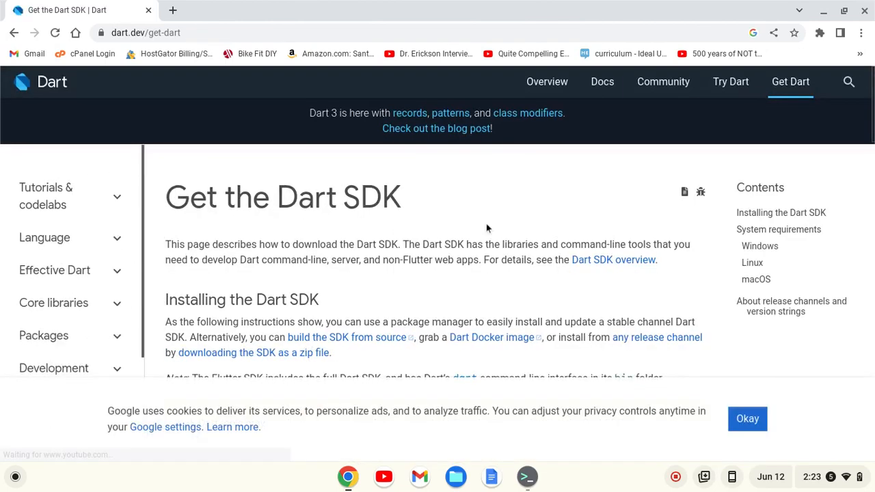
{"action": "scroll", "scroll_direction": "down", "scroll_amount": 3}
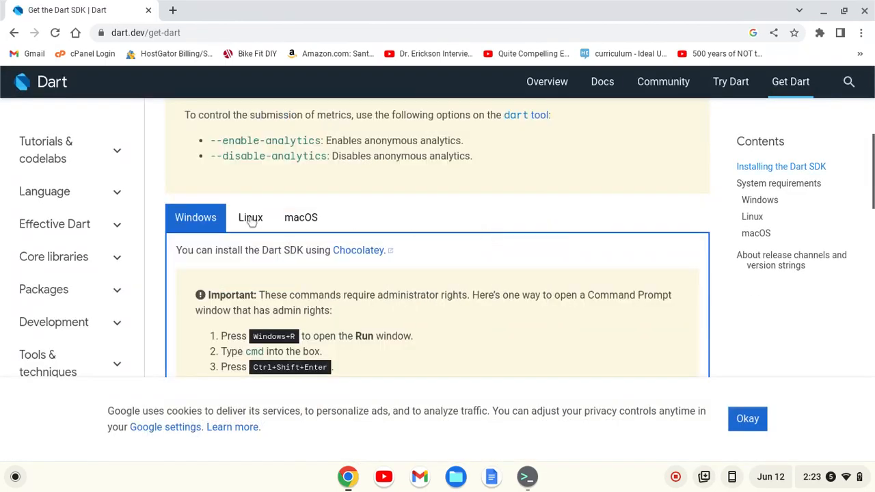
{"action": "left_click", "coordinate": [251, 217]}
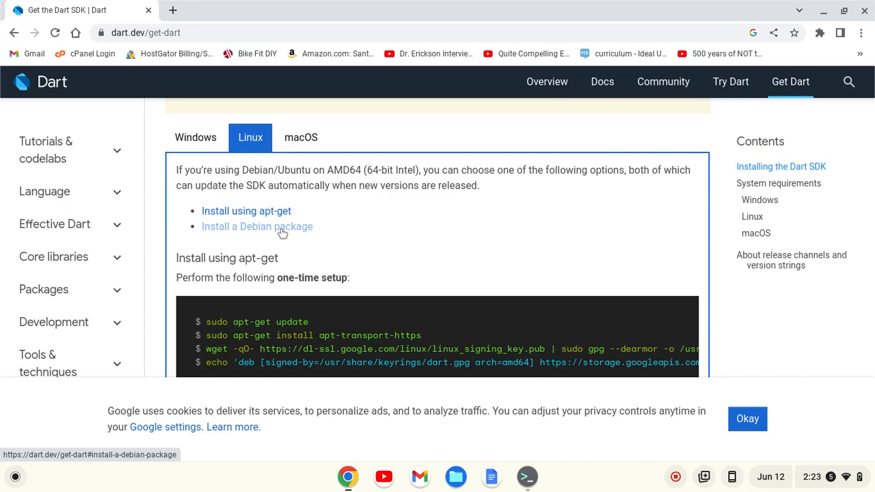
{"action": "left_click", "coordinate": [257, 227]}
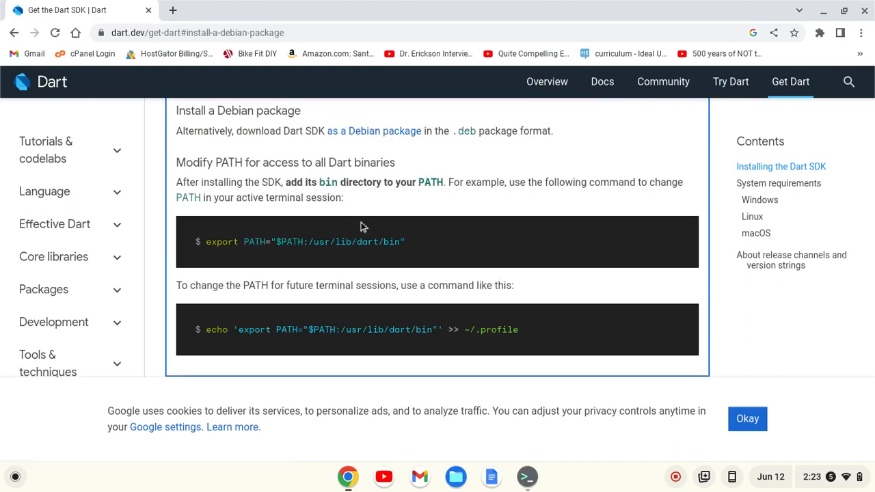
{"action": "mouse_move", "coordinate": [240, 136]}
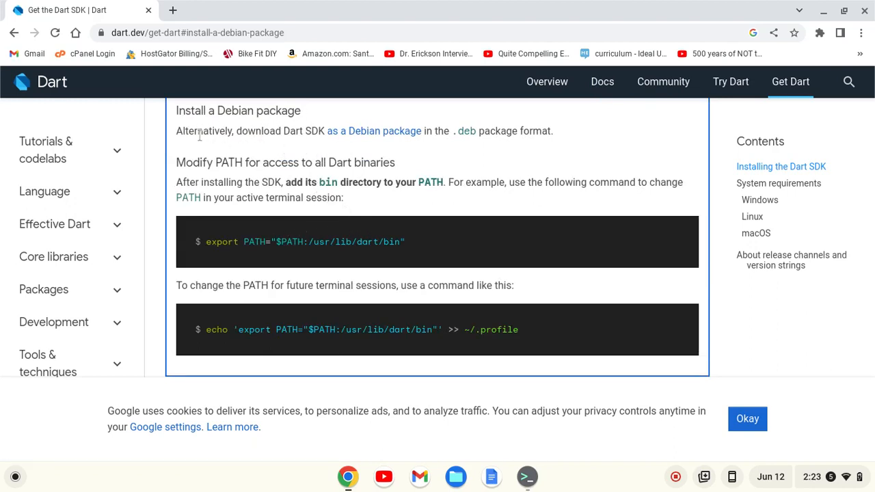
{"action": "mouse_move", "coordinate": [335, 137]}
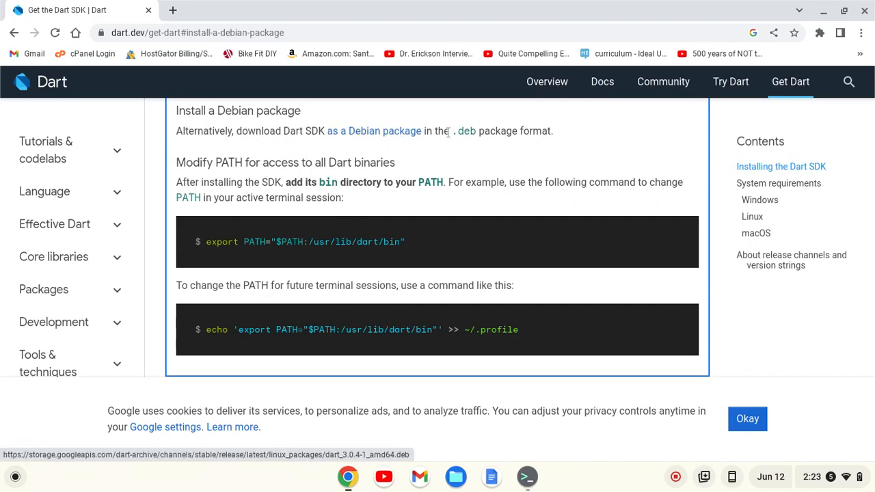
{"action": "mouse_move", "coordinate": [386, 137]}
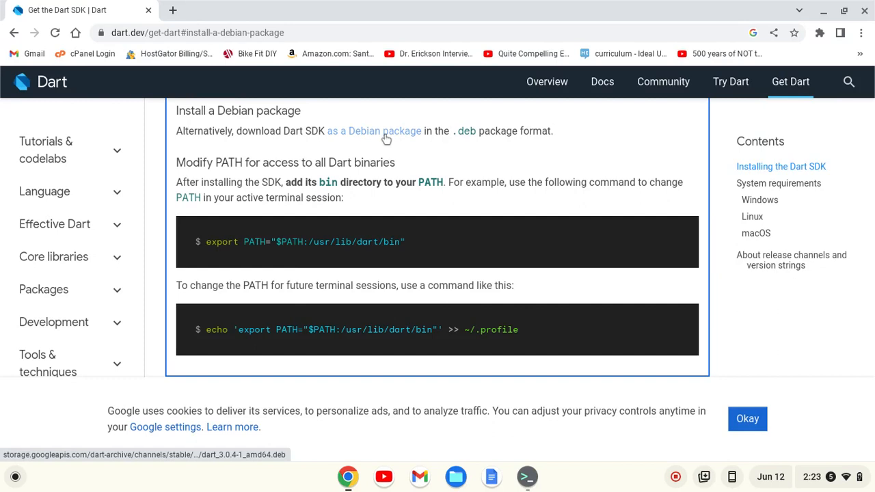
{"action": "left_click", "coordinate": [374, 131]}
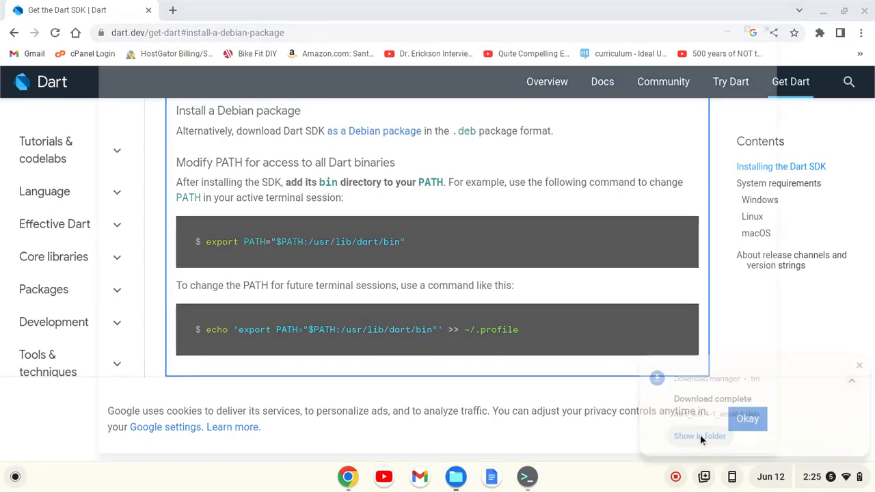
- Install dart_3.0.4-1_amd64.deb with Linux from the Downloads folder, then close Files
{"action": "left_click", "coordinate": [700, 436]}
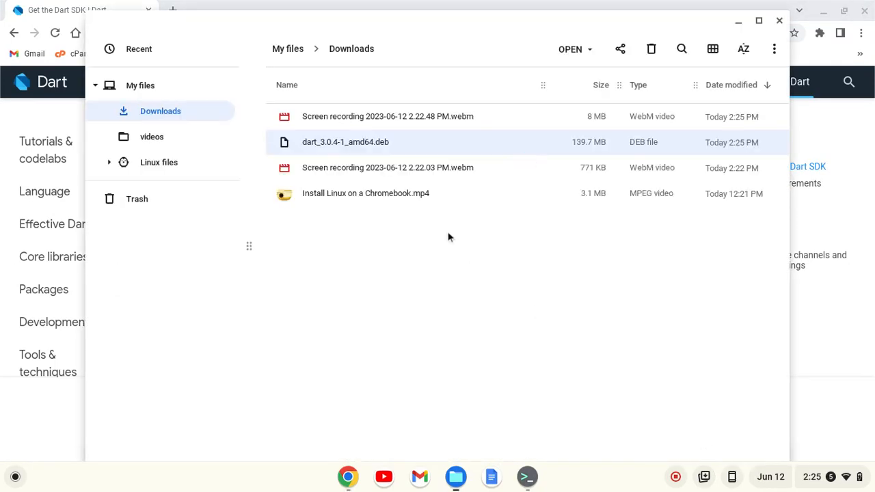
{"action": "right_click", "coordinate": [344, 141]}
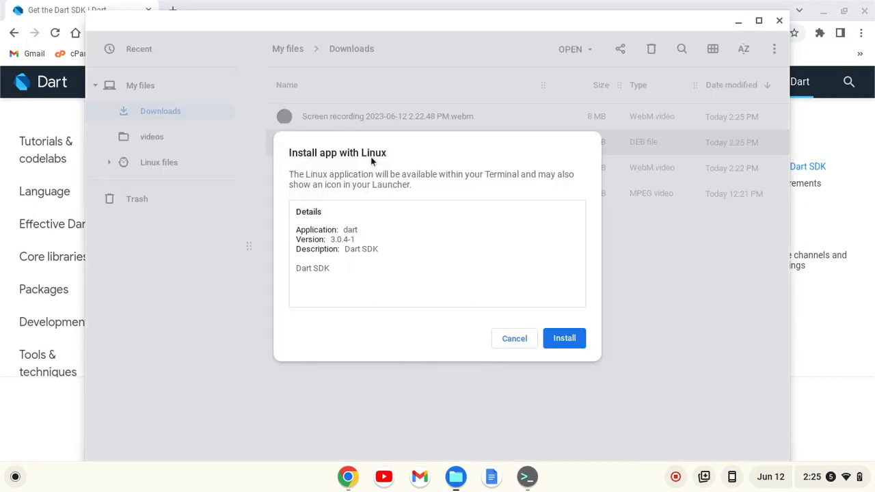
{"action": "left_click", "coordinate": [564, 337]}
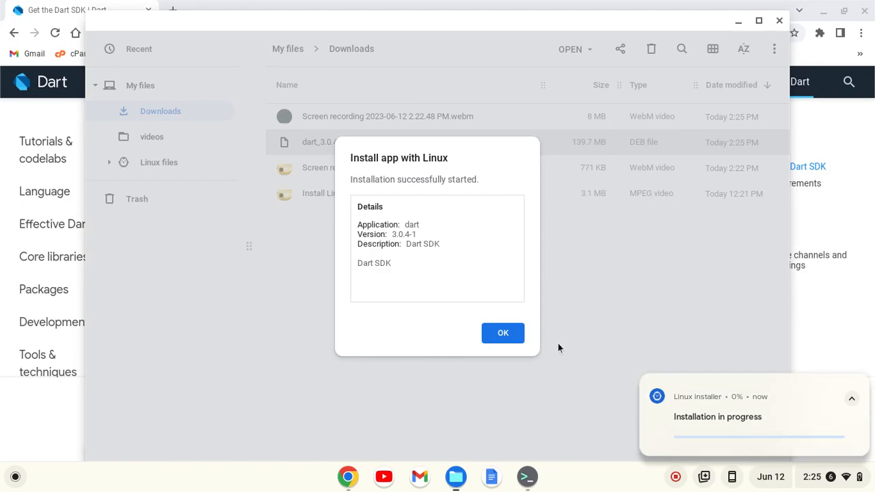
{"action": "left_click", "coordinate": [503, 333]}
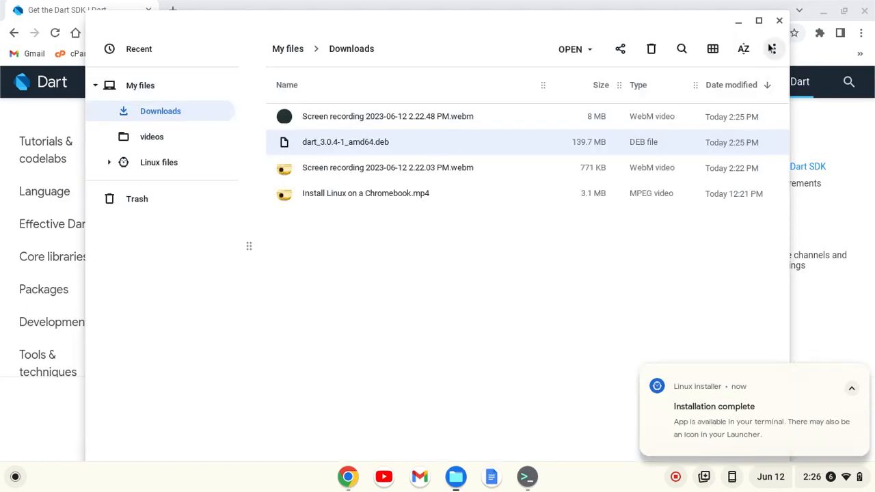
{"action": "left_click", "coordinate": [779, 20]}
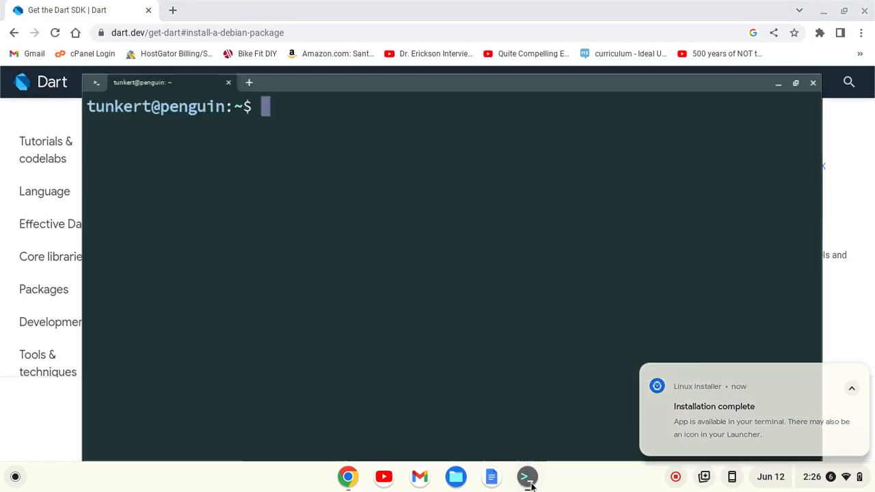
- Run dart --version, reporting Dart SDK 3.0.4 (stable) on linux_x64
{"action": "type", "text": "dar"}
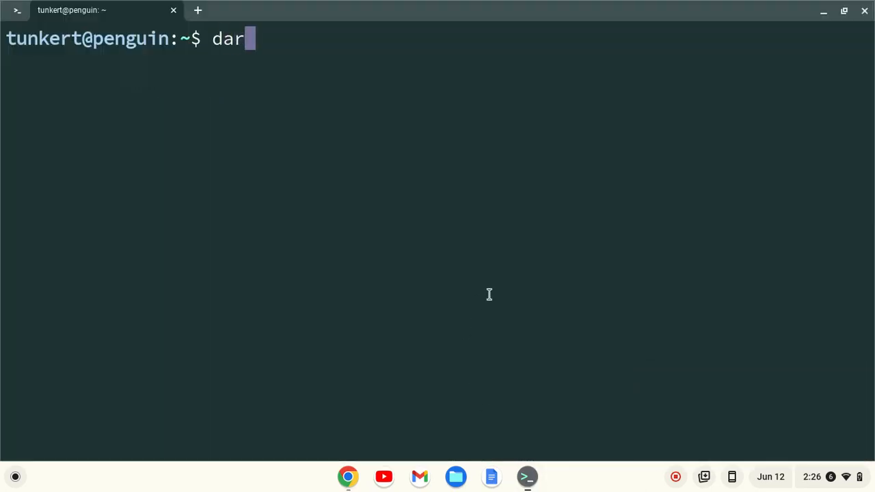
{"action": "type", "text": "t --vers"}
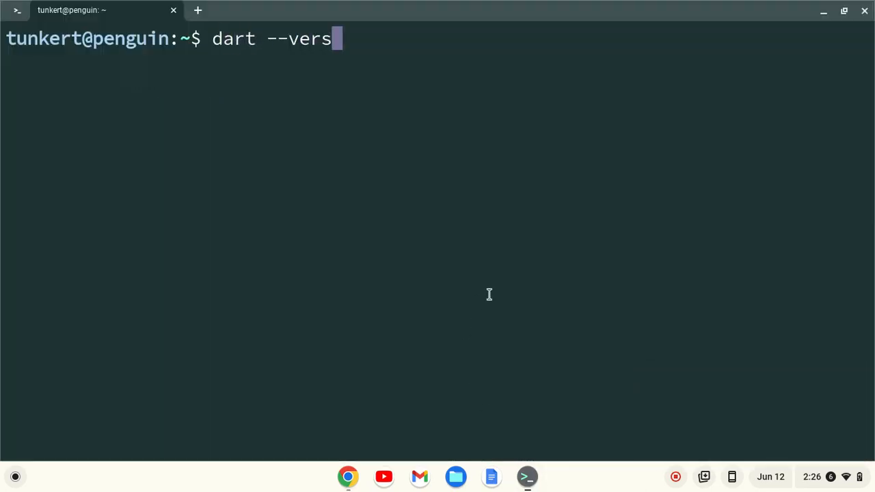
{"action": "key", "text": "Return"}
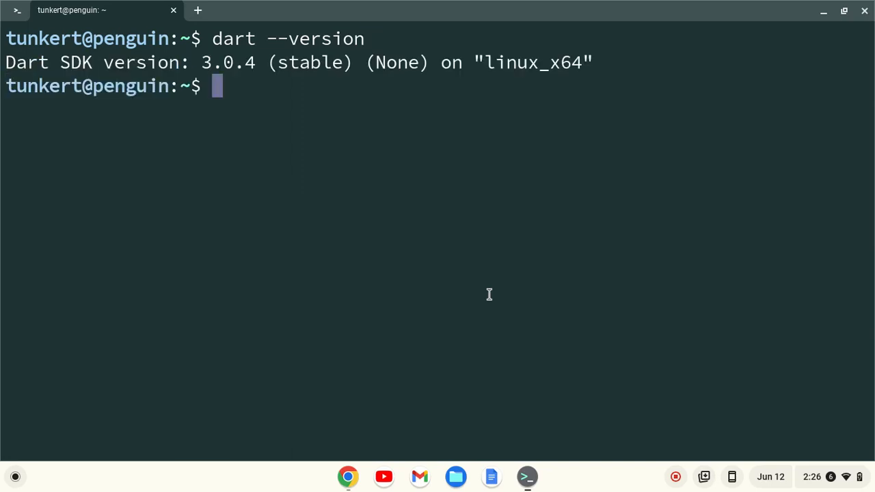